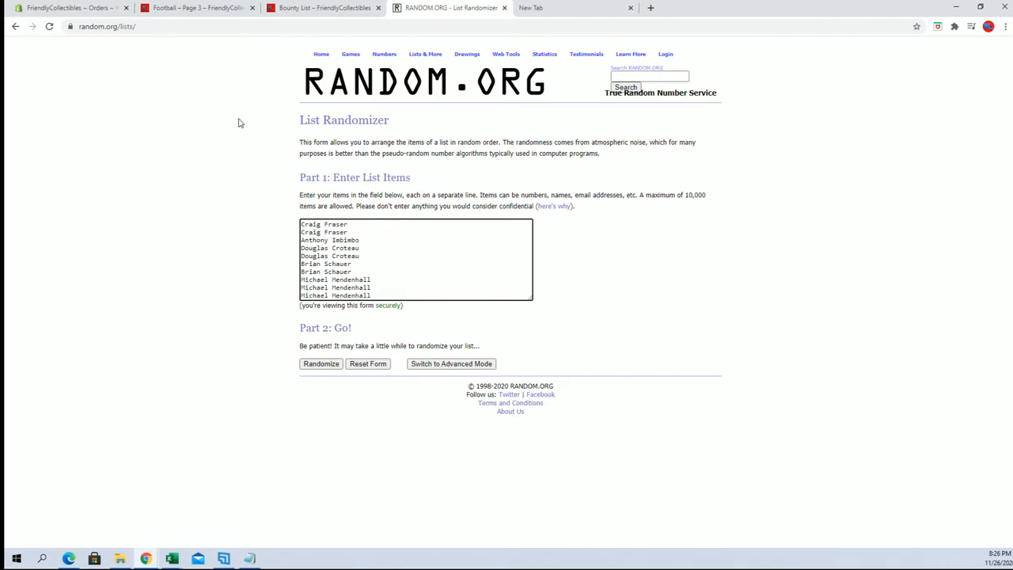
Check the 6 Box Half Case Break's filler winners, then go back to the Football collection
left_click(194, 10)
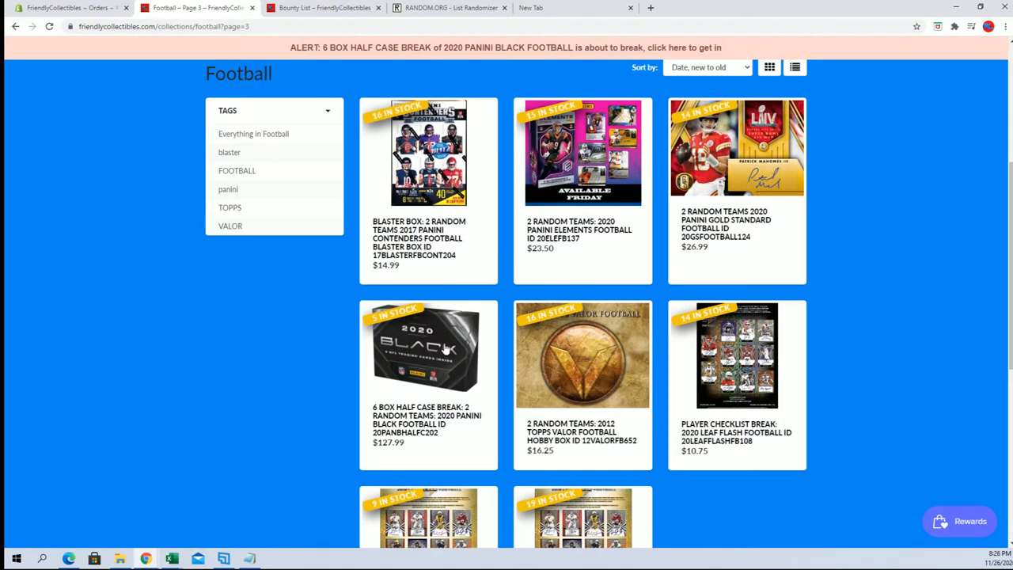
left_click(428, 354)
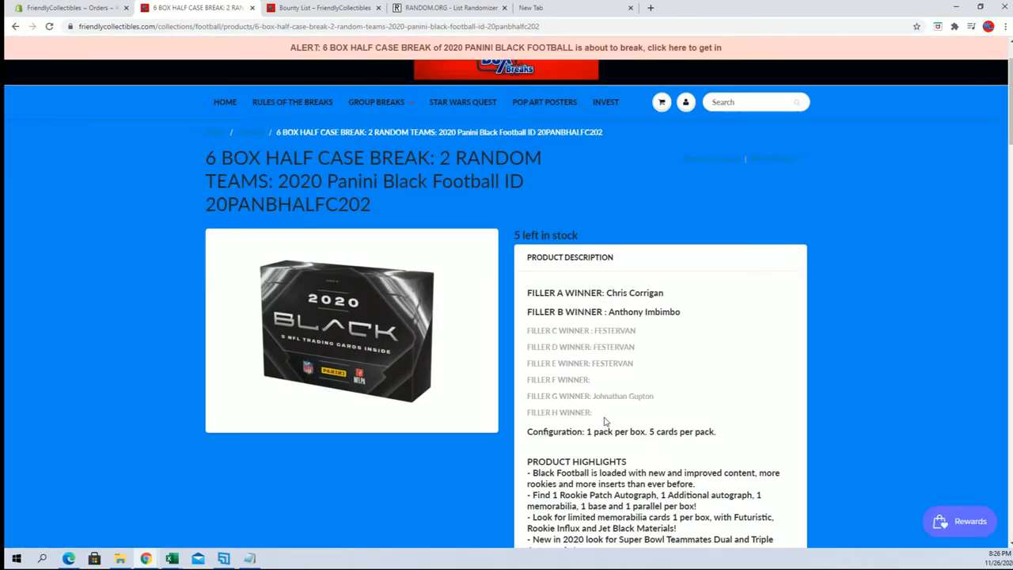
mouse_move(634, 416)
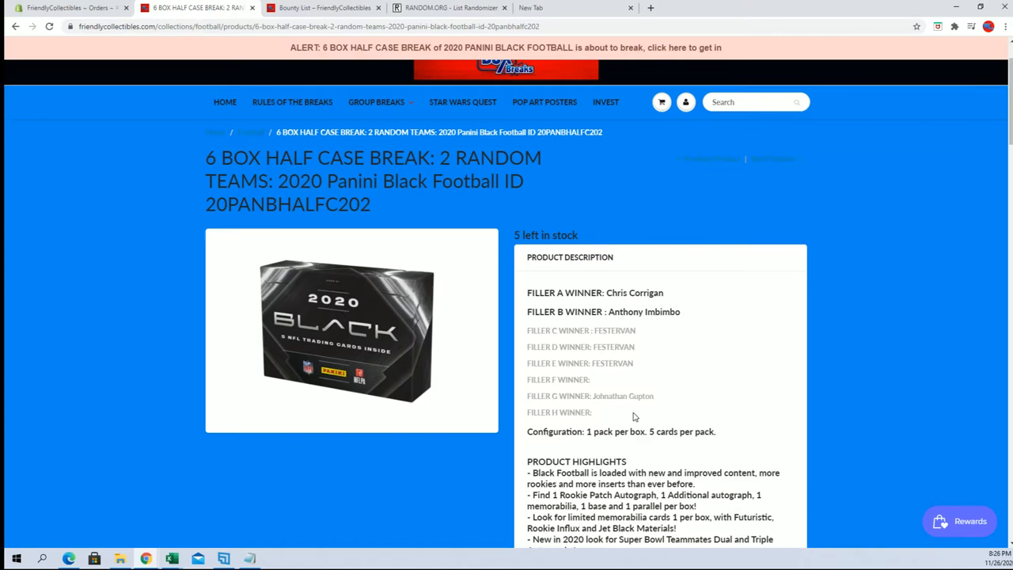
left_click(16, 35)
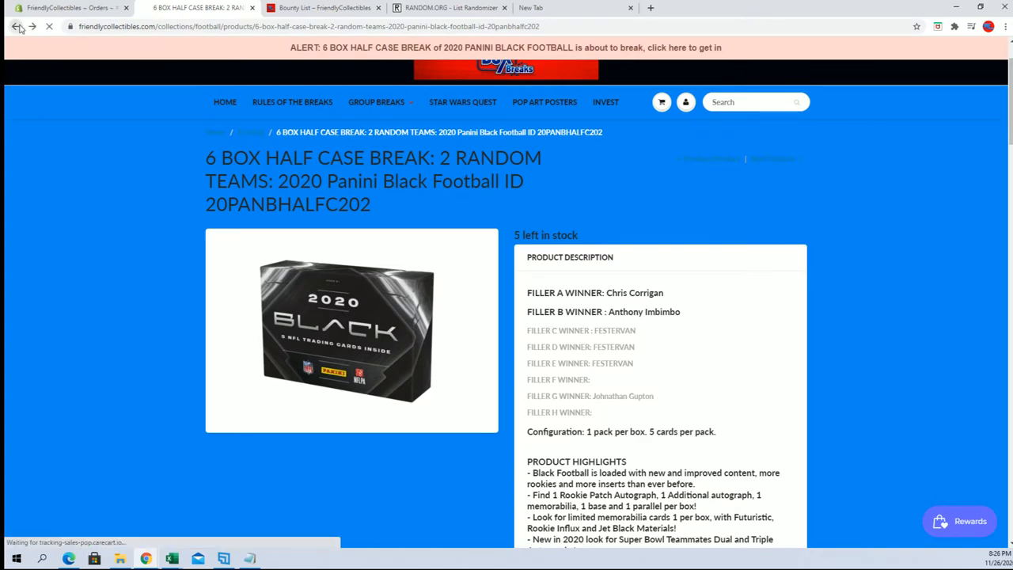
left_click(13, 32)
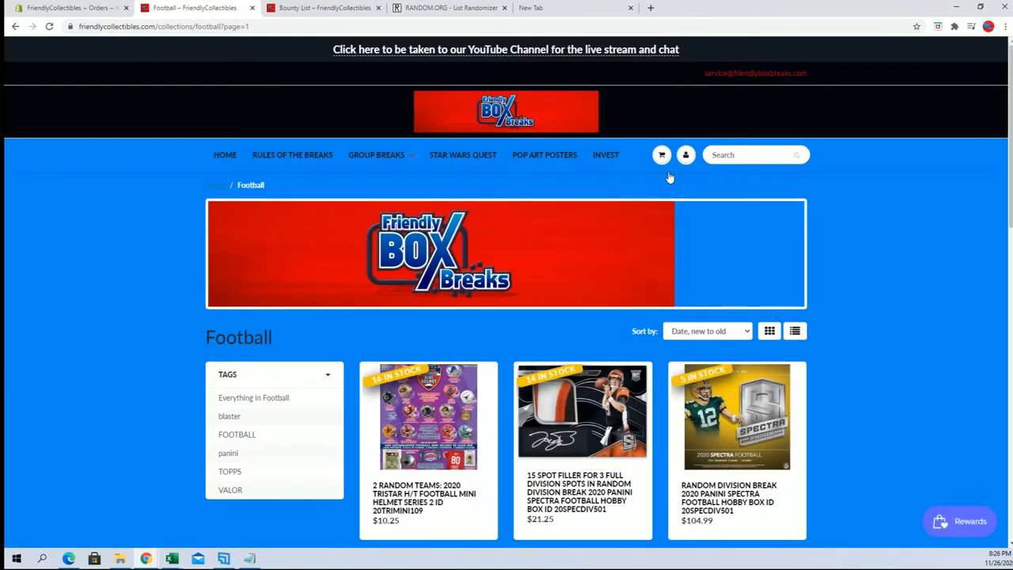
Scroll down and open the 10 Spot Filler F listing for the half case break
scroll("down", 3)
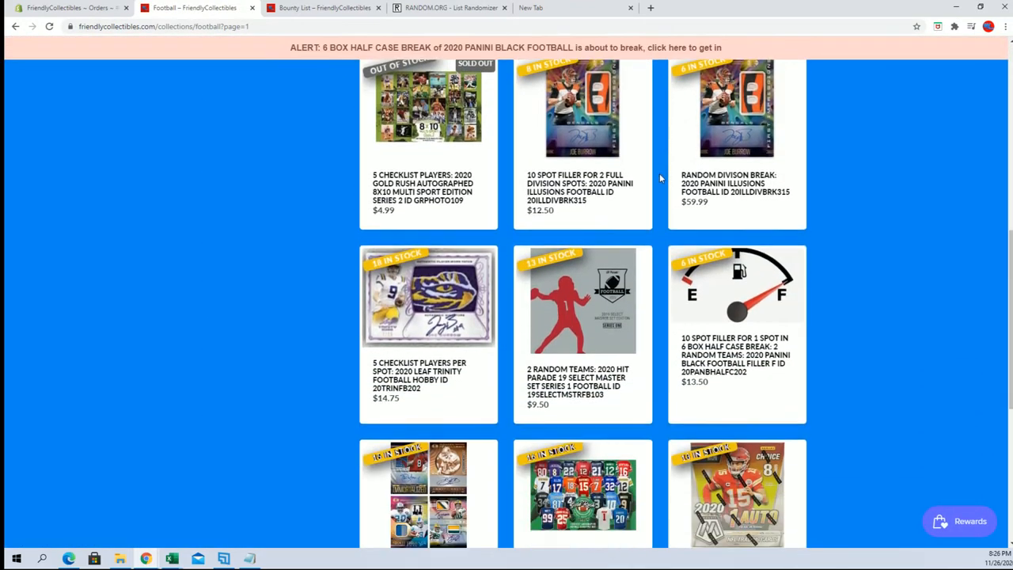
left_click(732, 354)
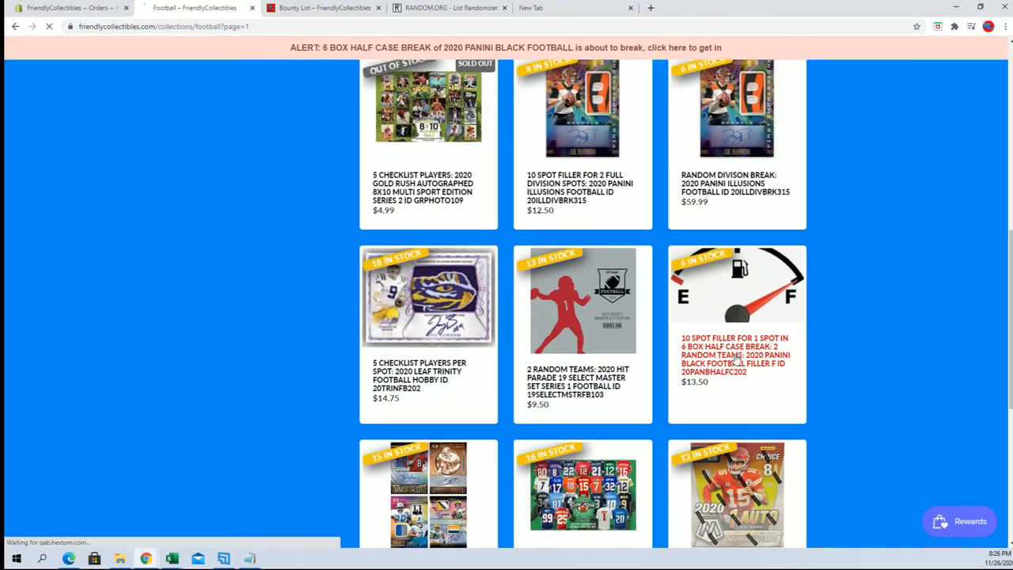
left_click(733, 355)
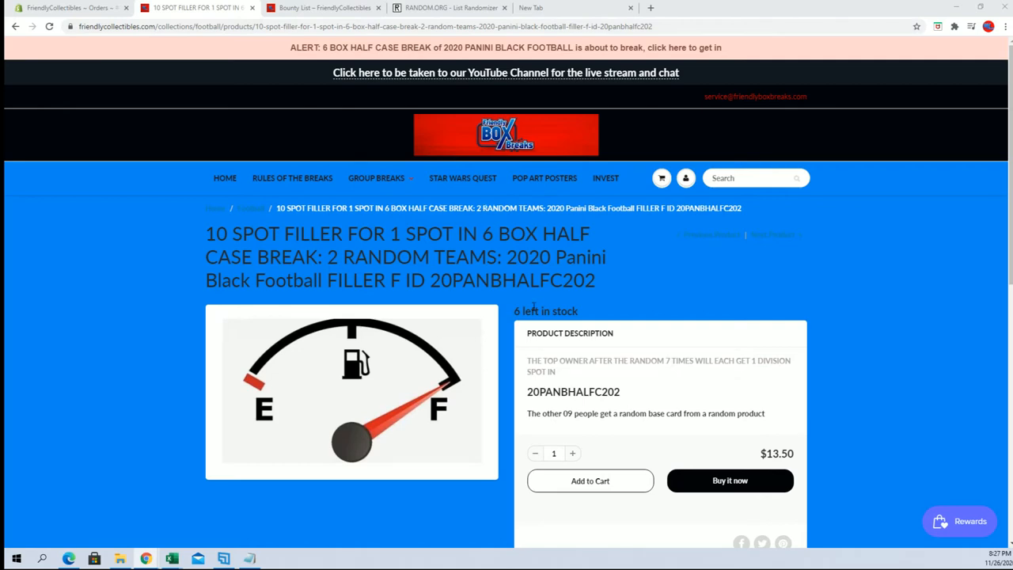
Randomize the ten-name list on RANDOM.ORG and zoom the page to 150%
left_click(434, 8)
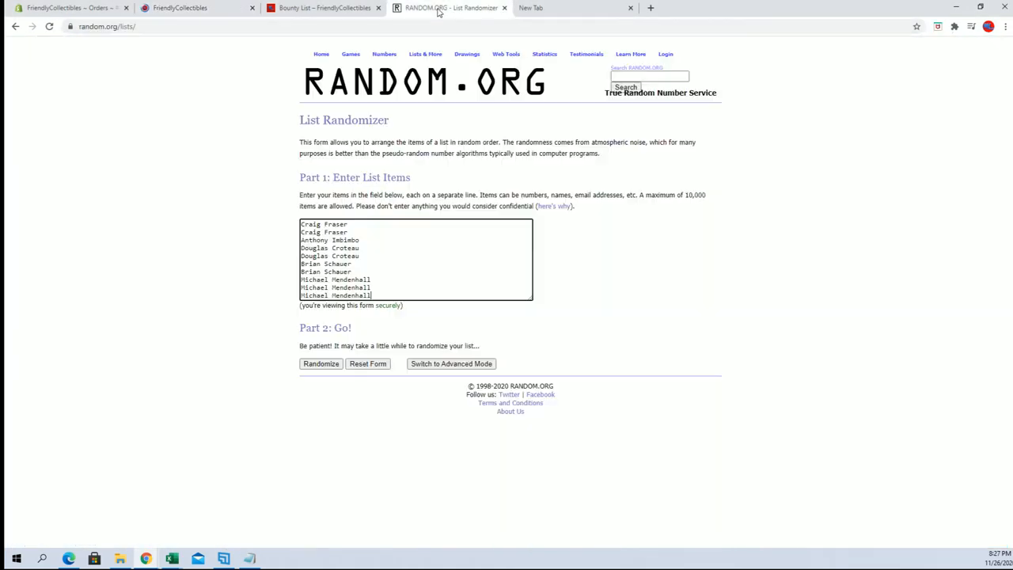
left_click(320, 364)
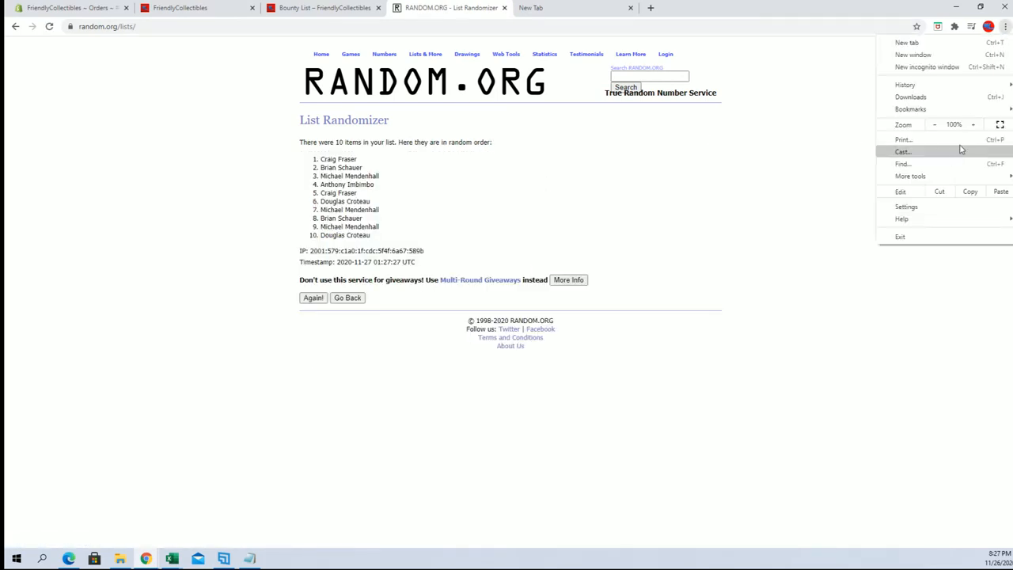
left_click(974, 124)
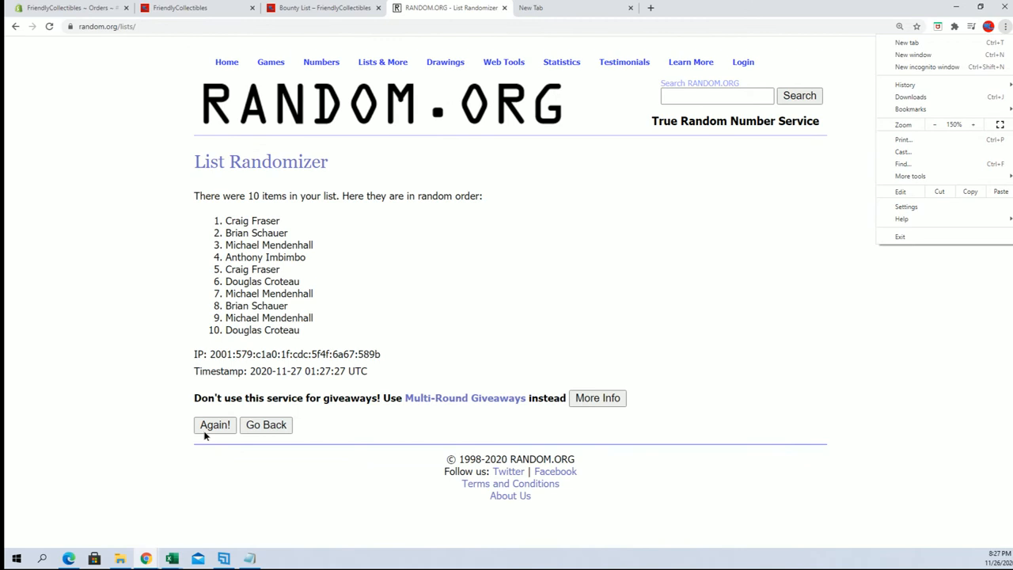
left_click(214, 426)
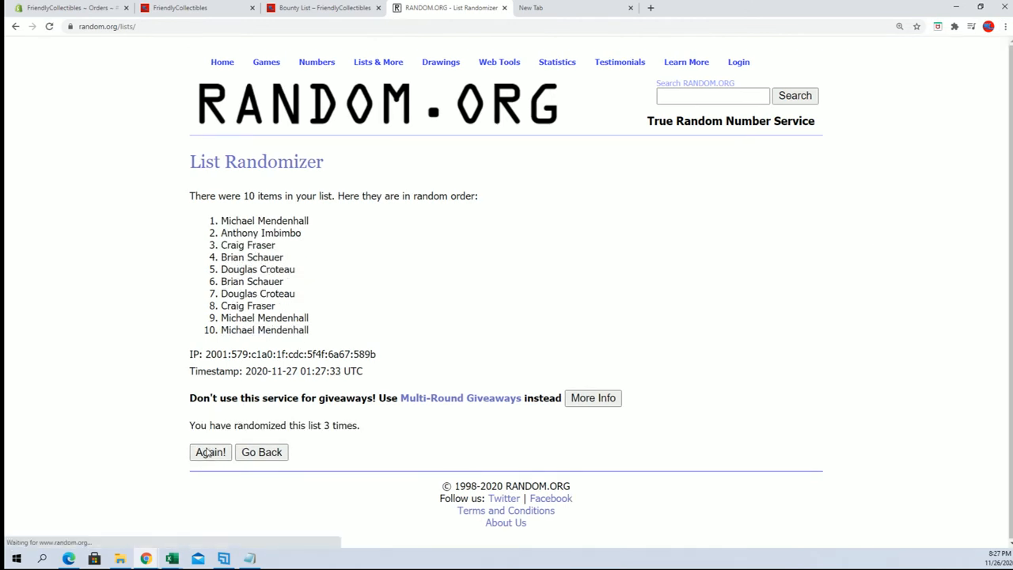
left_click(210, 452)
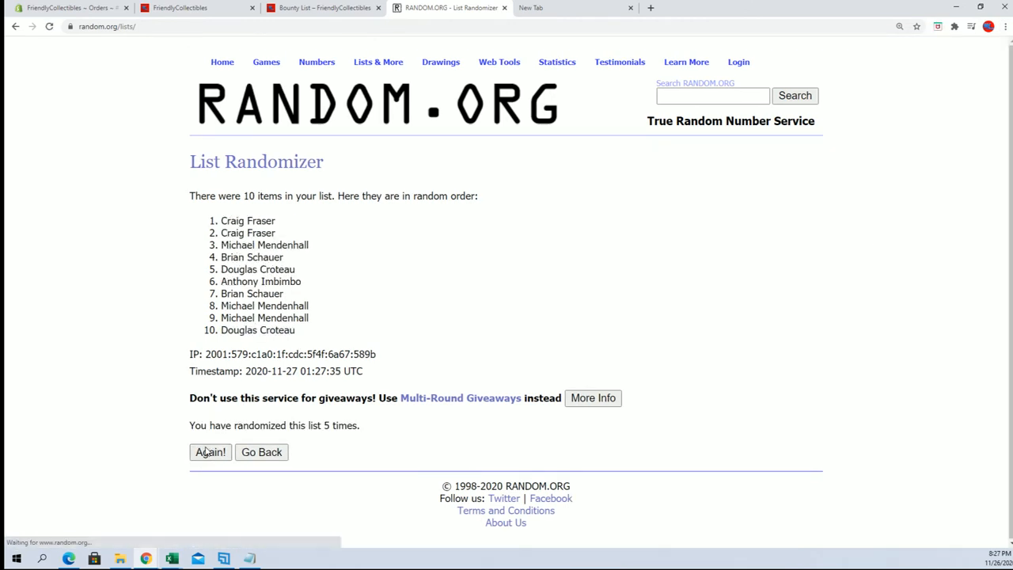
left_click(210, 452)
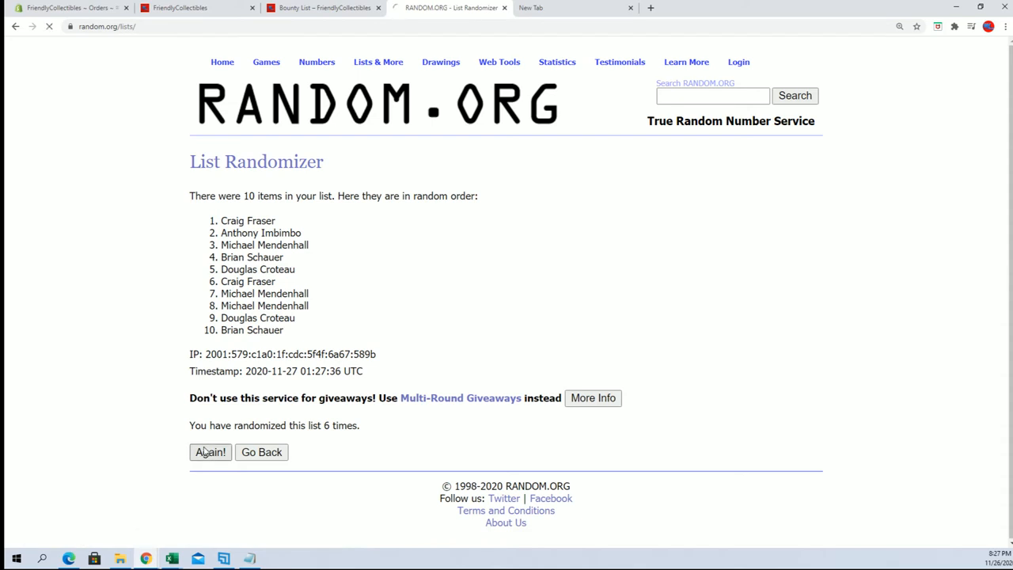
left_click(210, 452)
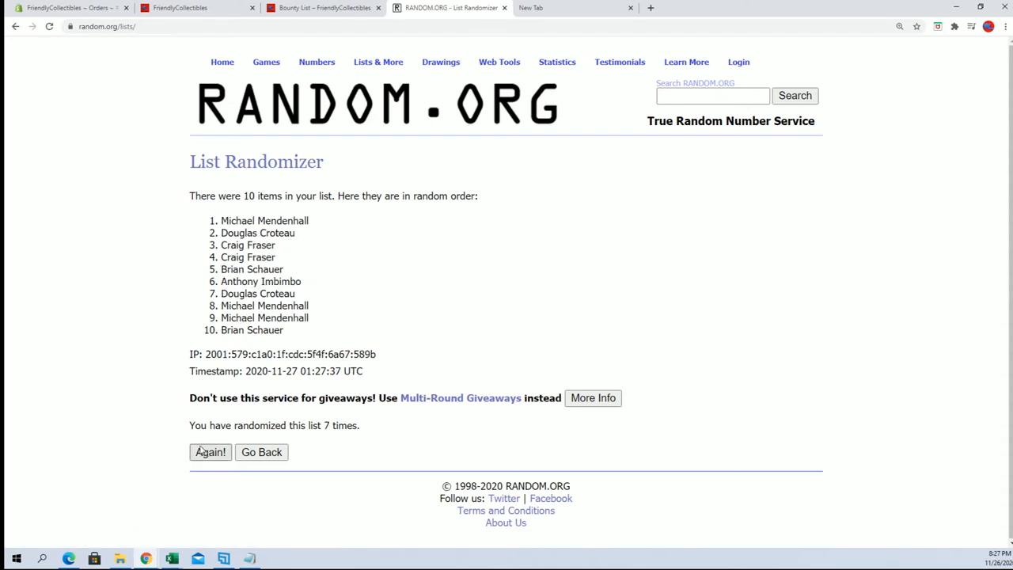
double_click(285, 220)
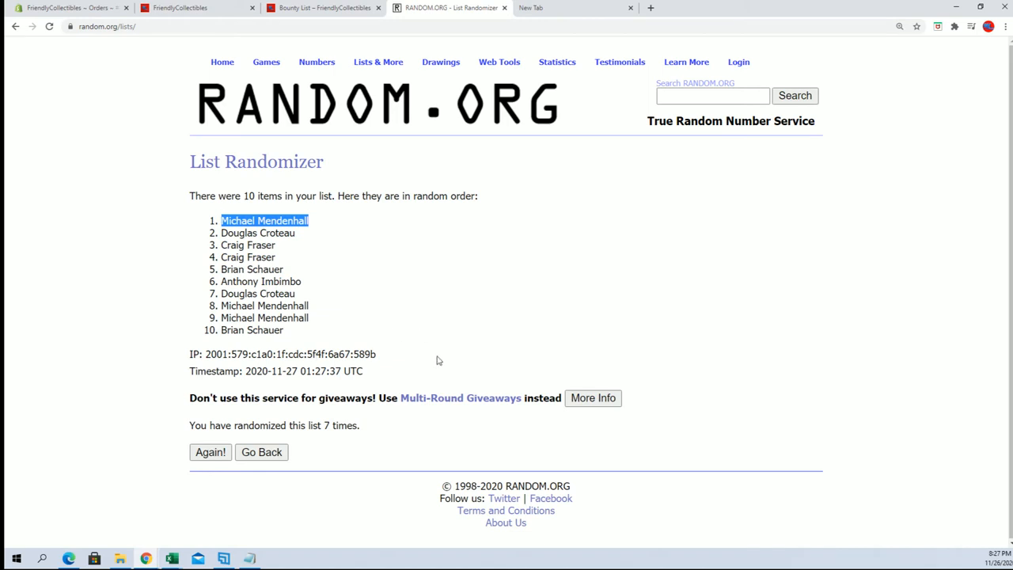
mouse_move(221, 61)
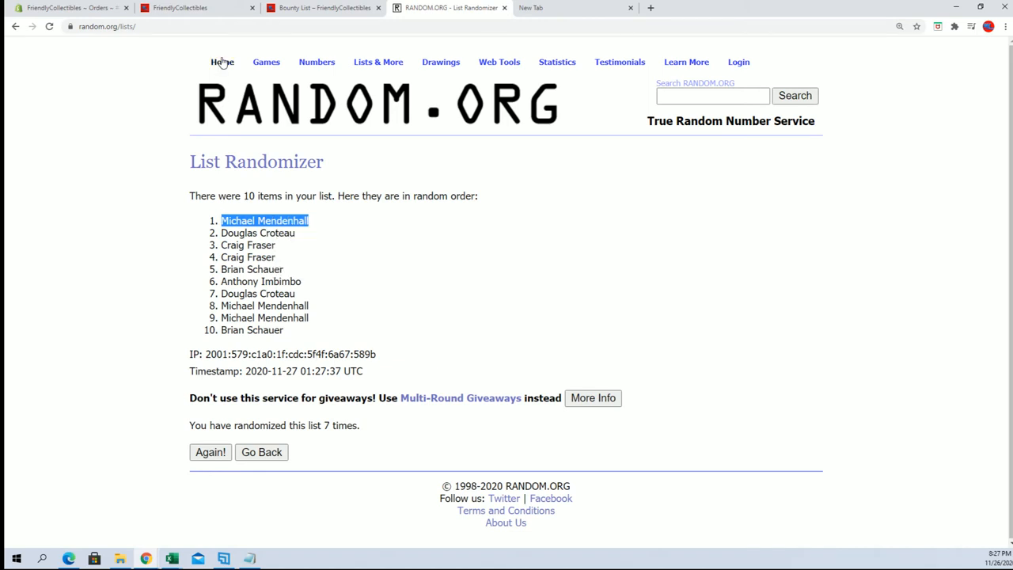
Open the store's Football category and move to page 3 of its breaks
left_click(180, 8)
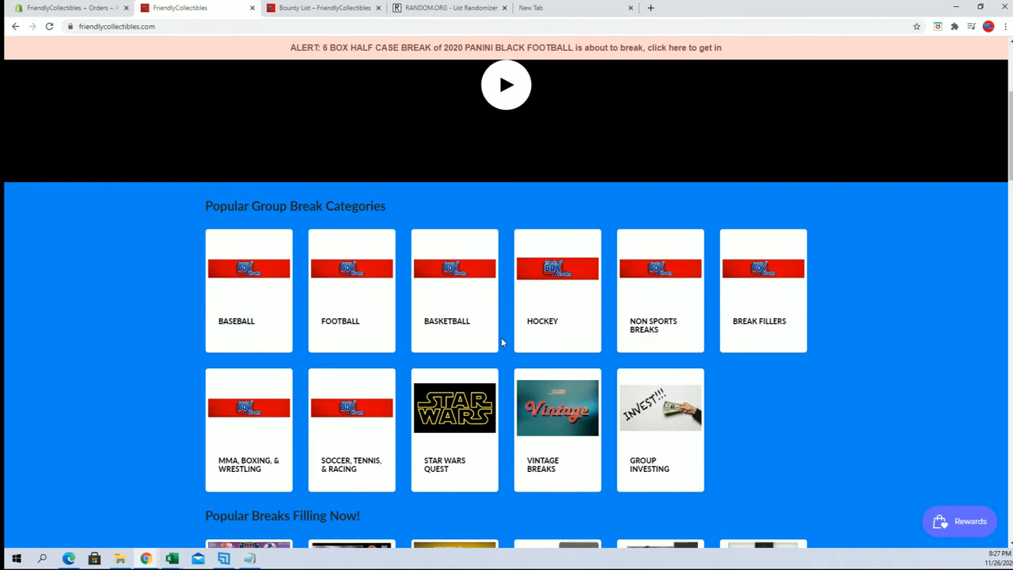
left_click(340, 322)
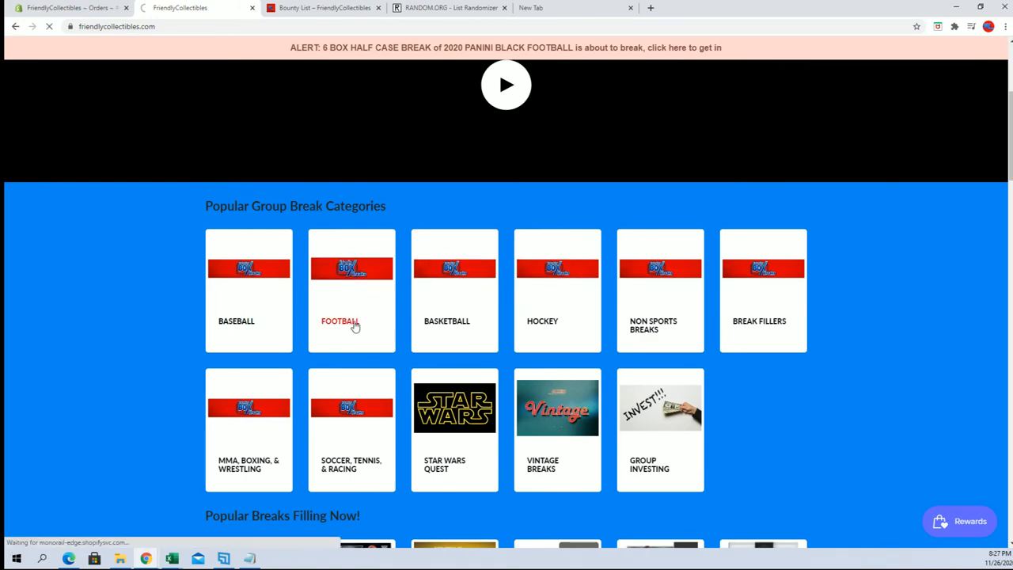
left_click(339, 321)
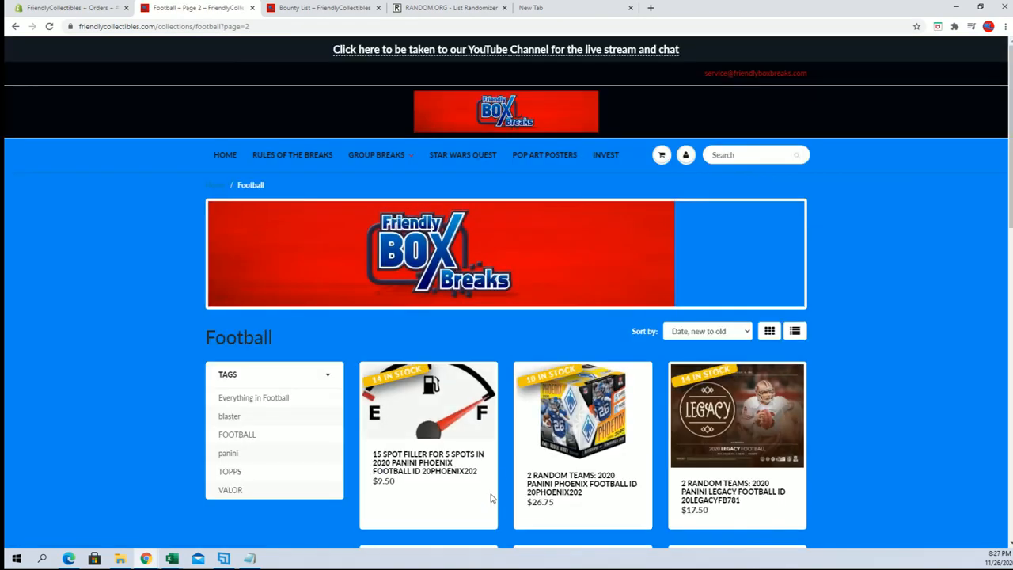
scroll("down", 3)
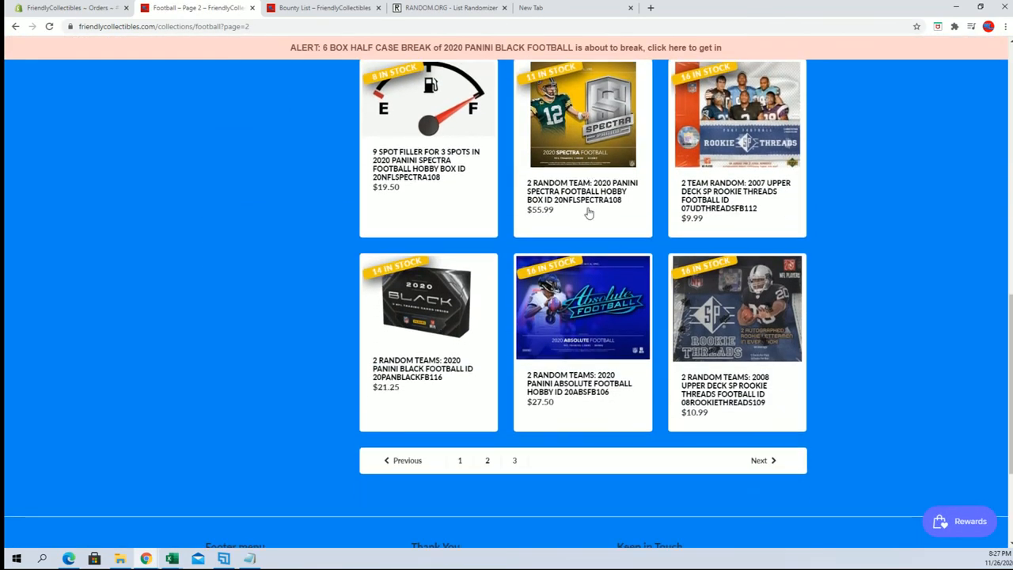
left_click(514, 460)
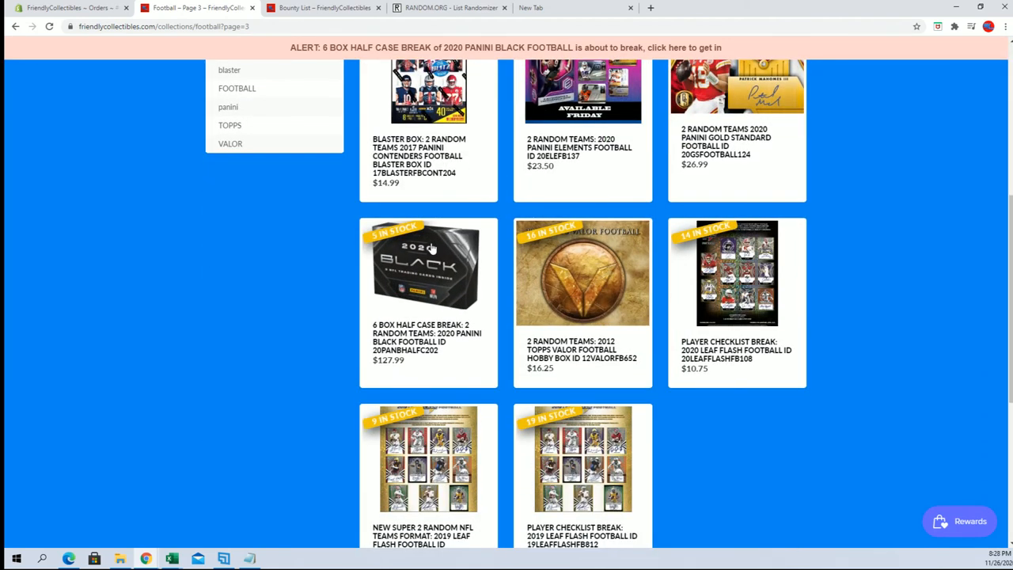
mouse_move(329, 255)
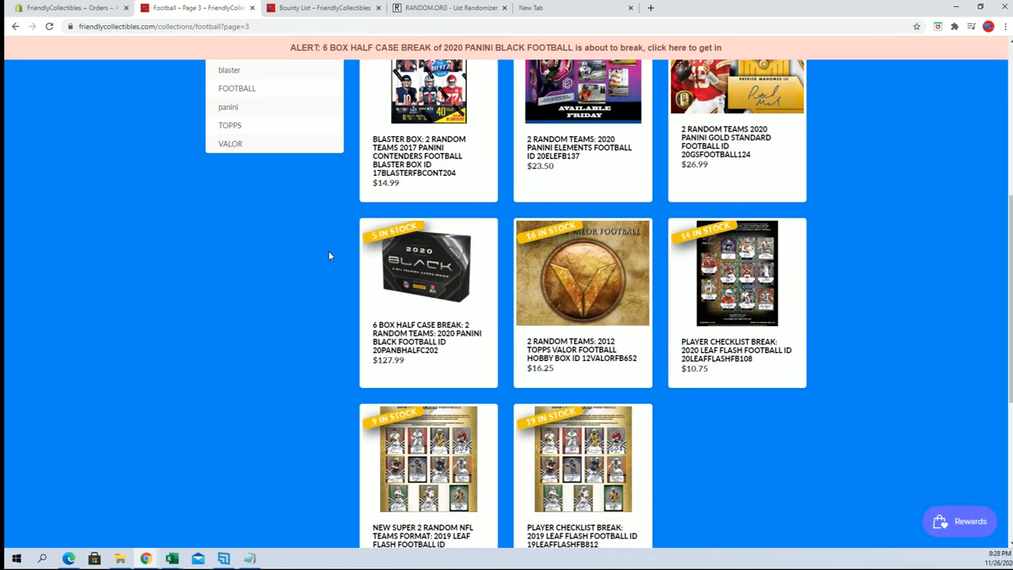